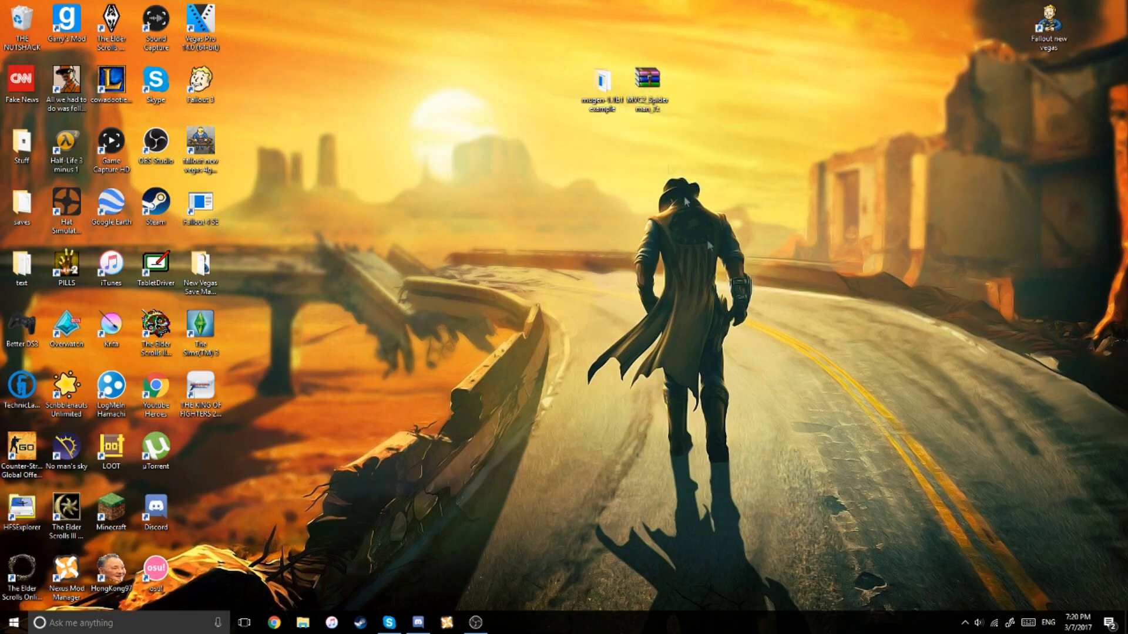
mouse_move(655, 182)
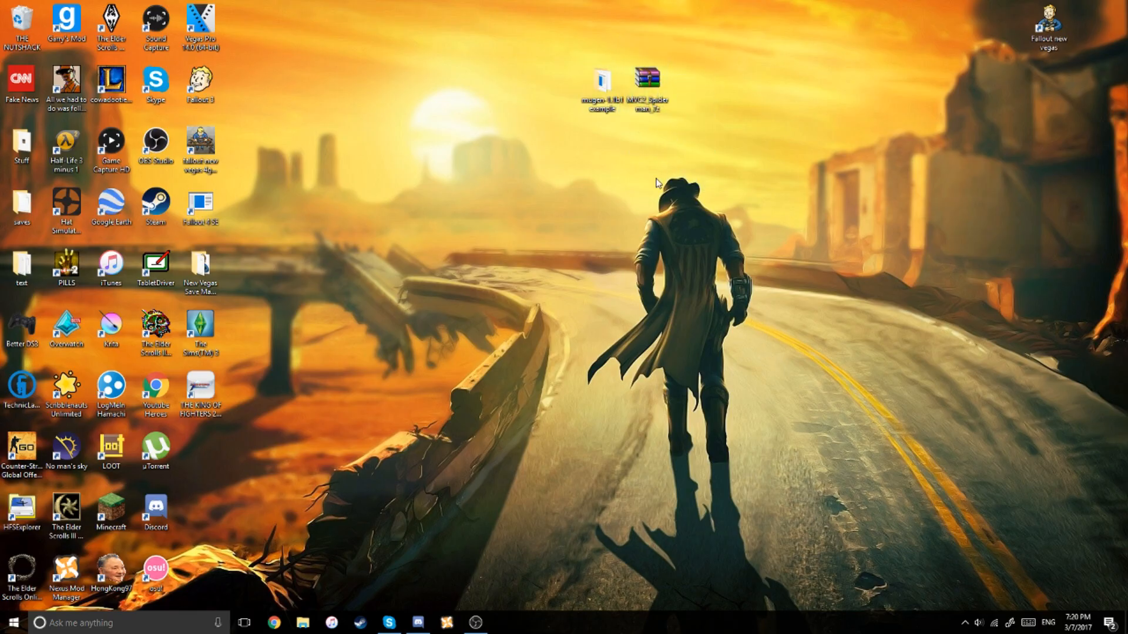
mouse_move(603, 82)
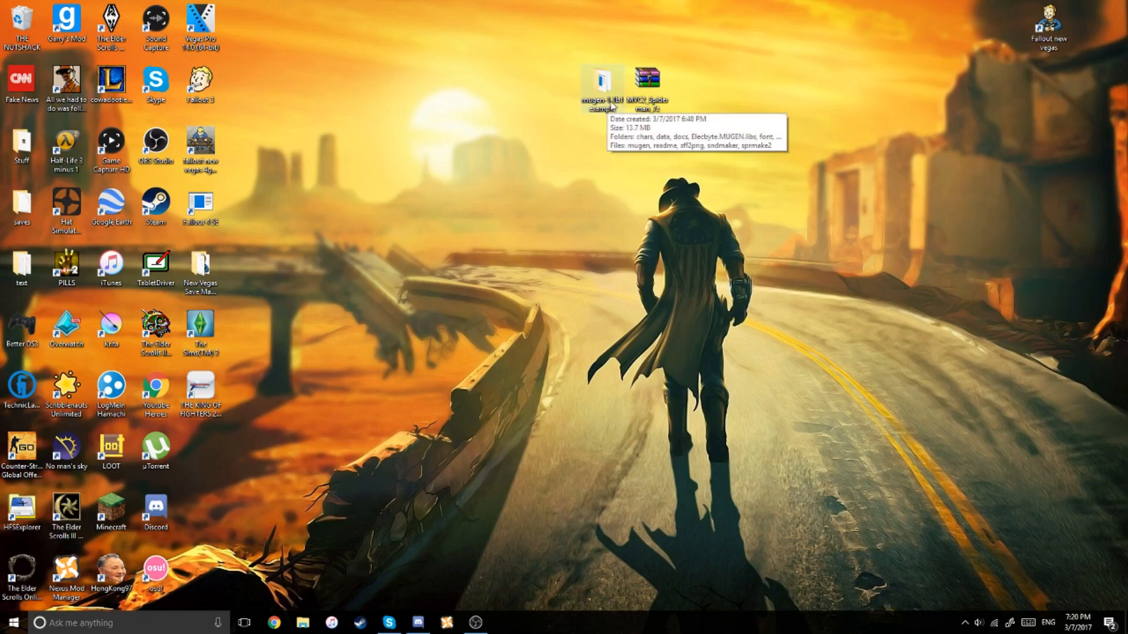
mouse_move(579, 107)
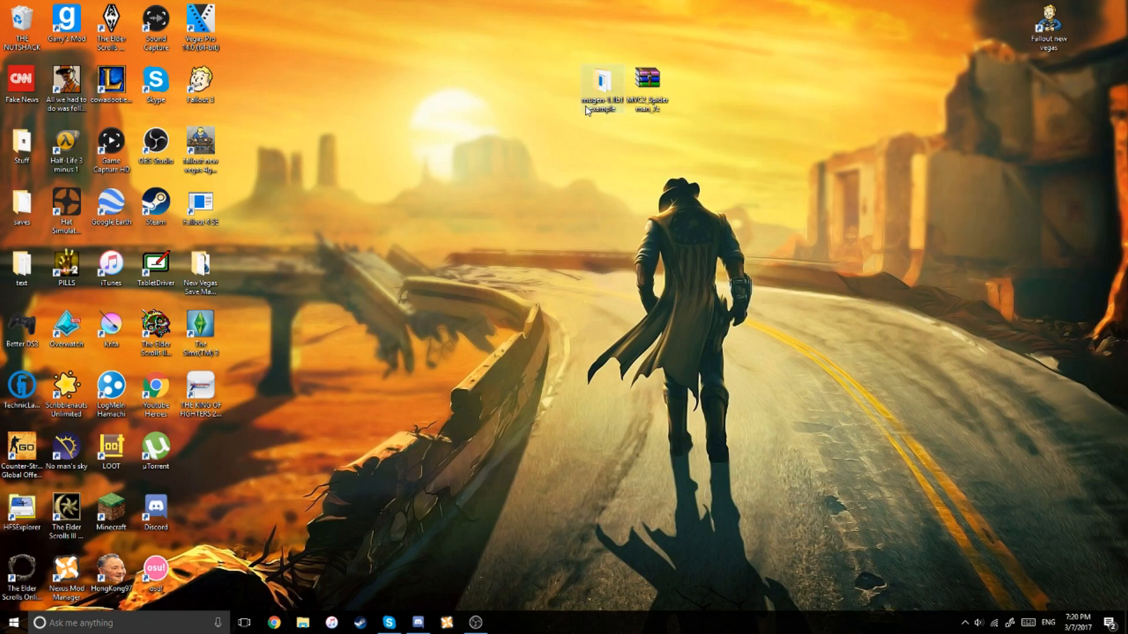
mouse_move(473, 182)
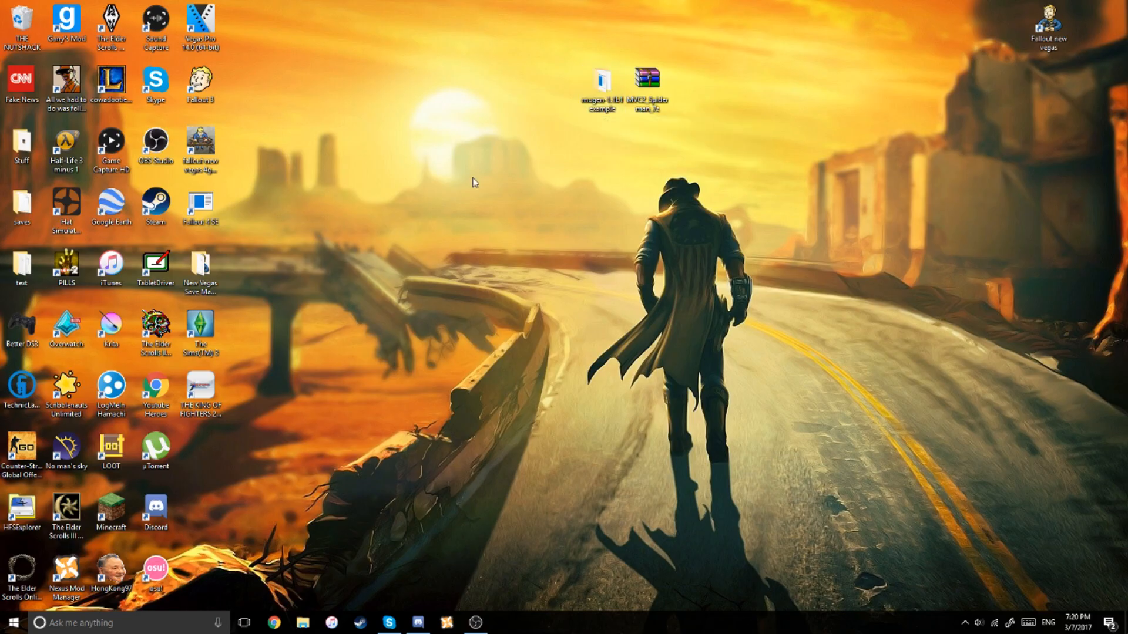
- Extract the MVC2_Spiderman folder from the .rar archive to the desktop and close WinRAR
left_click(602, 85)
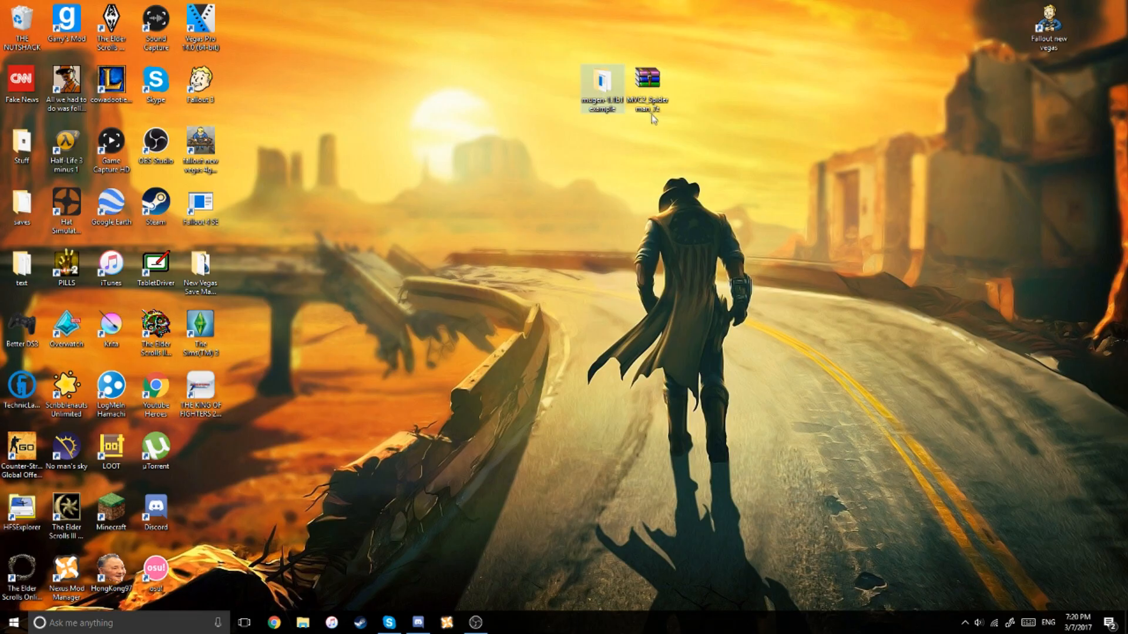
double_click(645, 82)
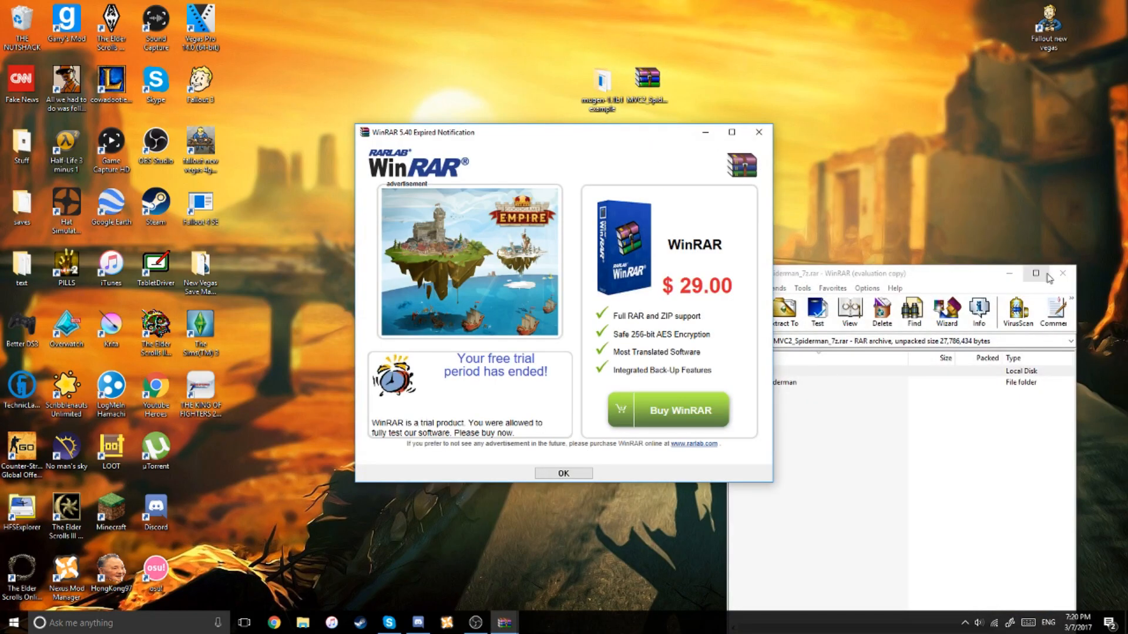
left_click(563, 473)
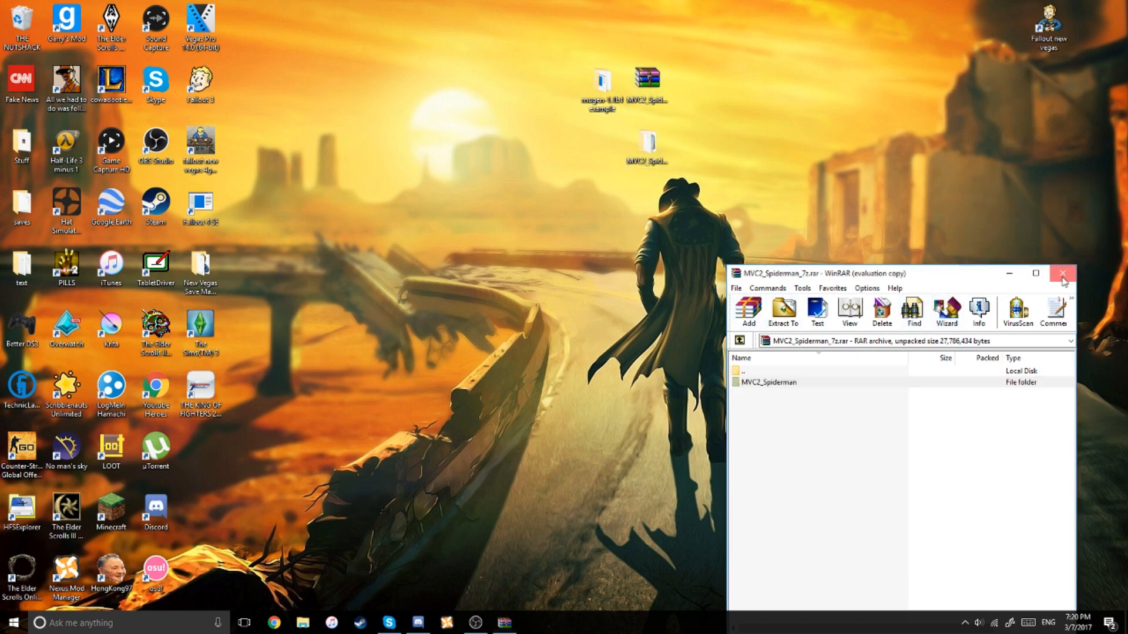
left_click(1063, 273)
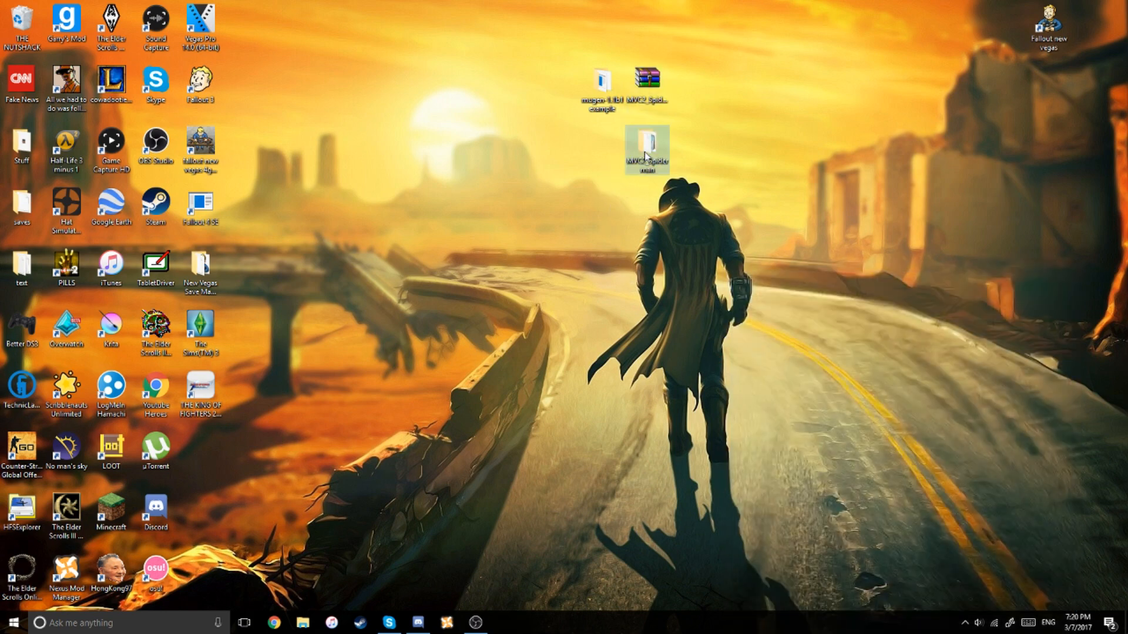
- Browse the extracted MVC2_Spiderman folder's 23 files, noting its DEF file, then close the window
double_click(646, 143)
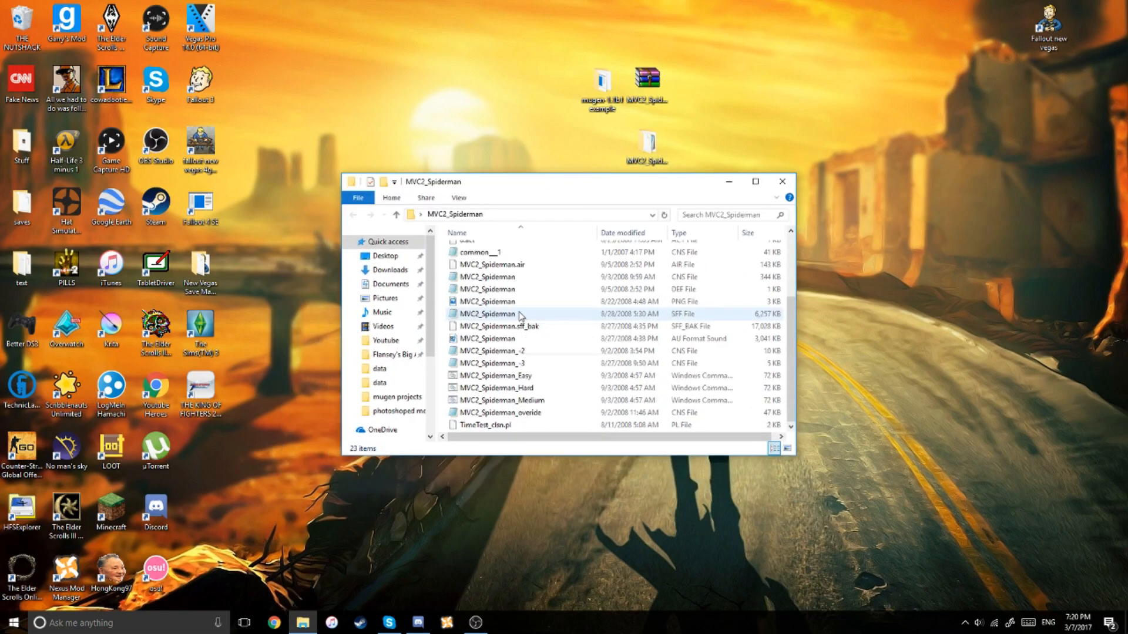
scroll("up", 3)
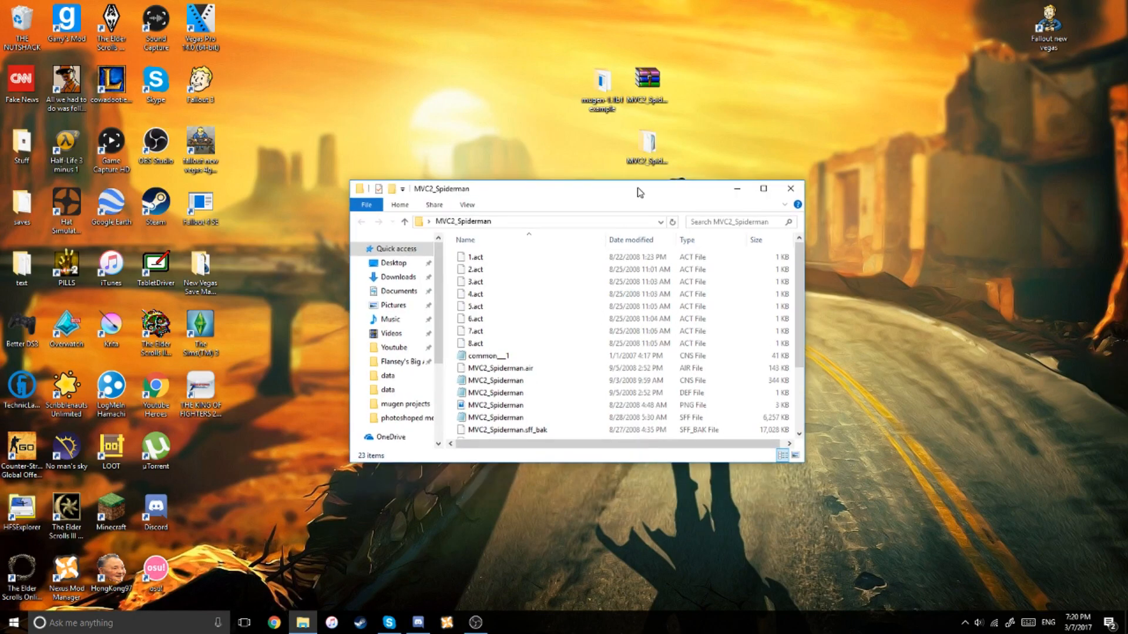
mouse_move(601, 133)
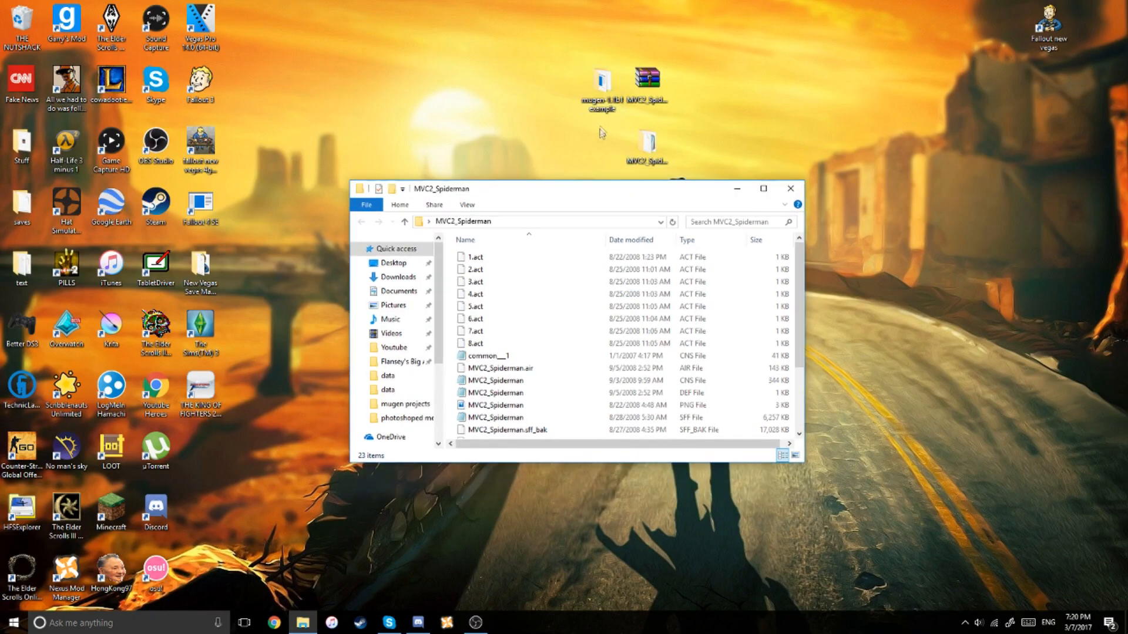
left_click(495, 346)
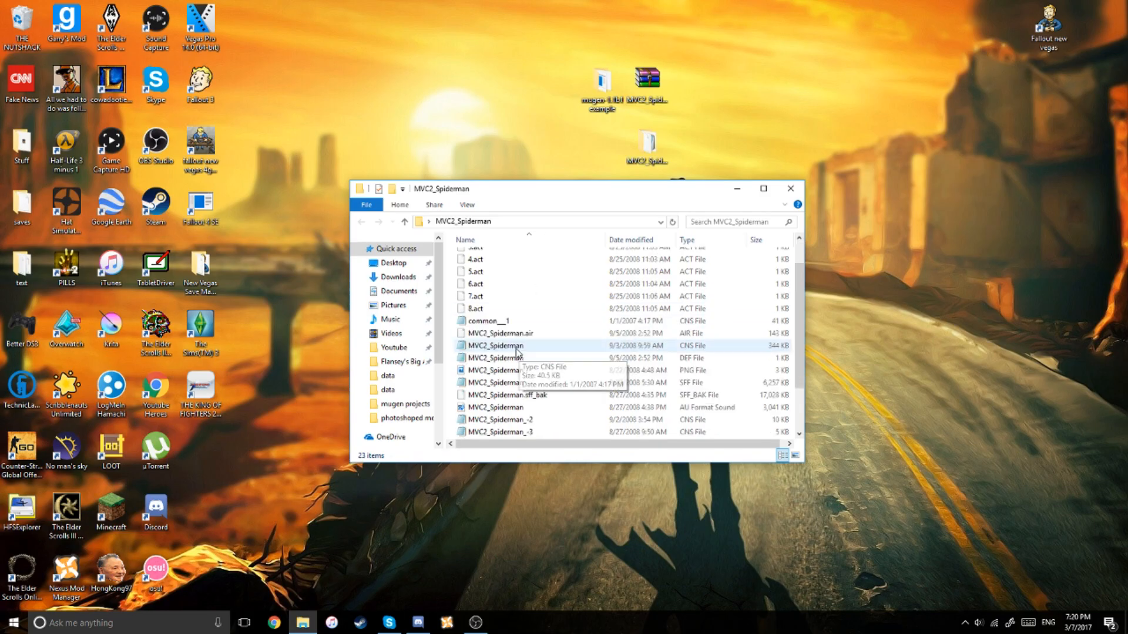
scroll("down", 3)
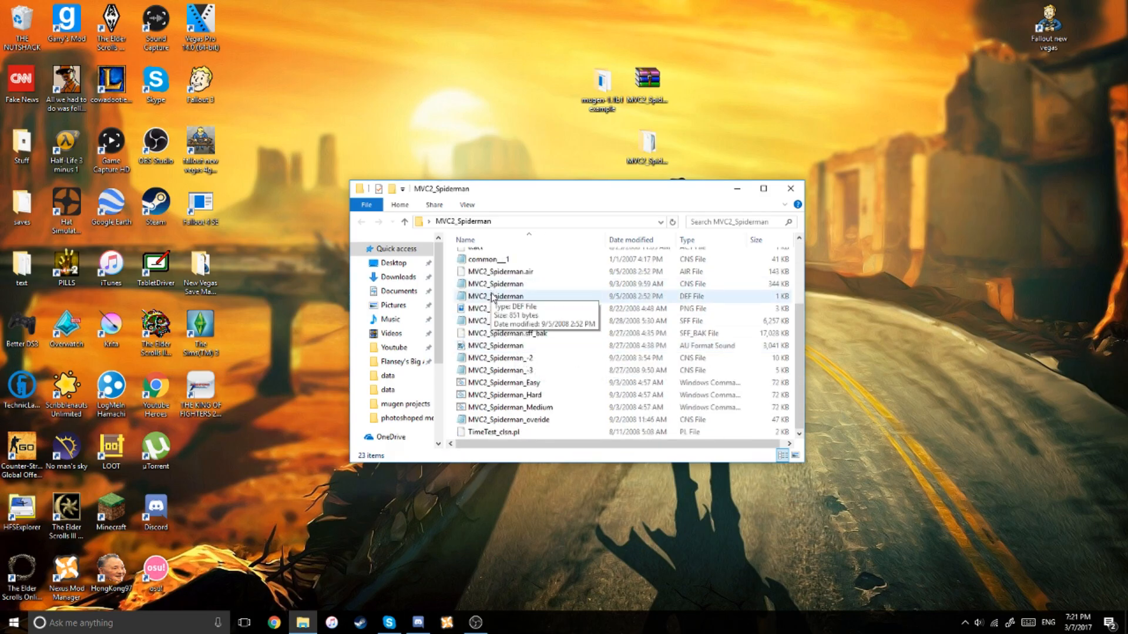
mouse_move(646, 144)
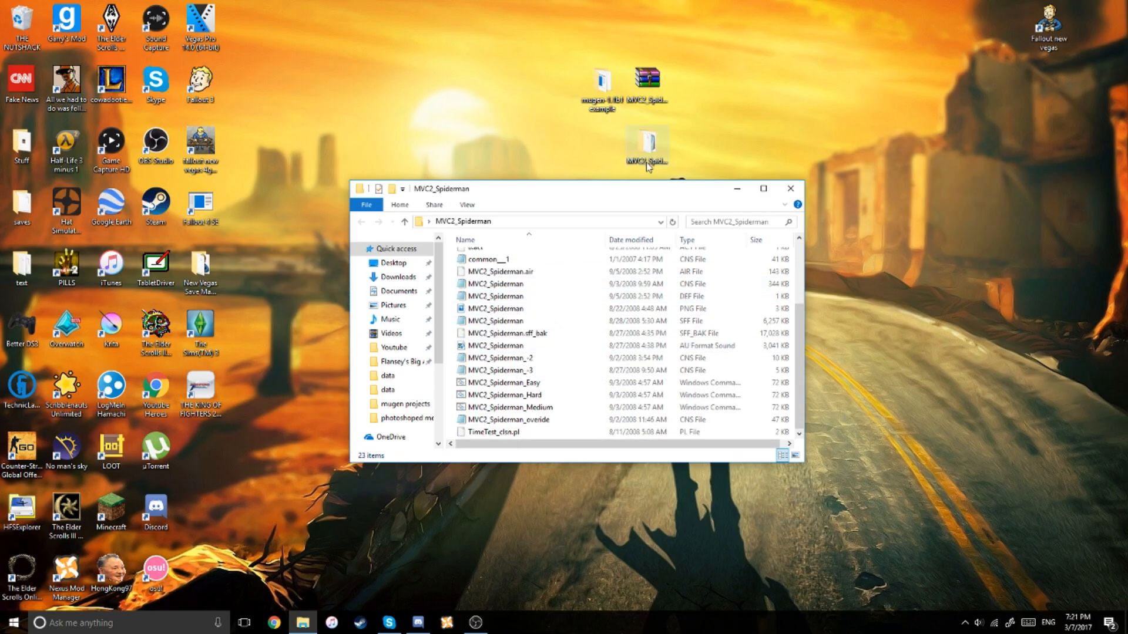
mouse_move(373, 231)
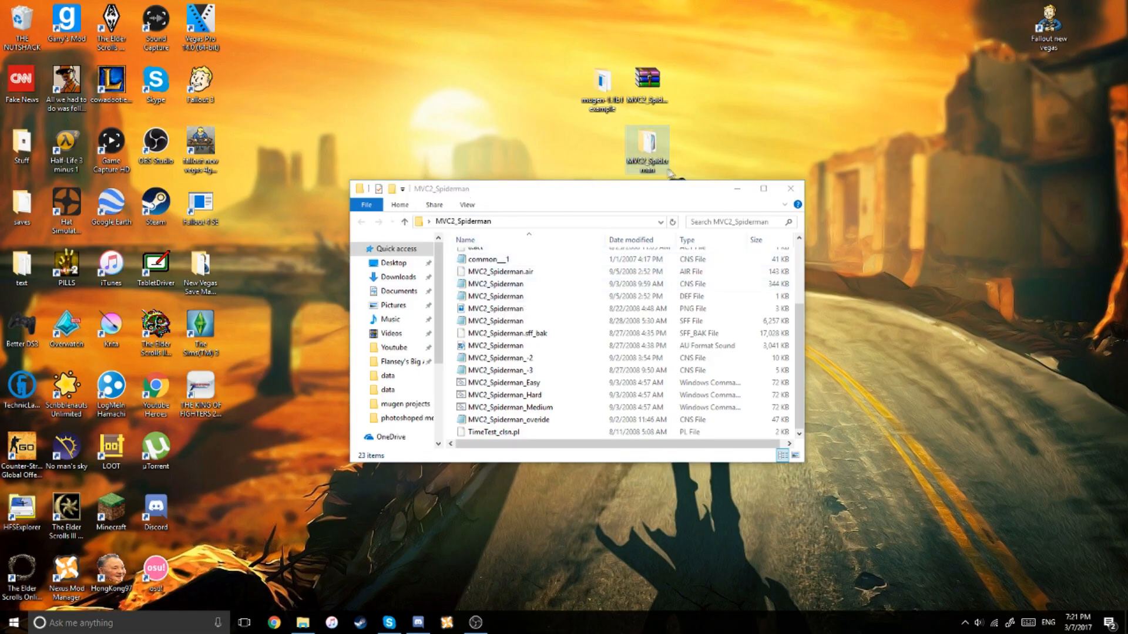
left_click(495, 283)
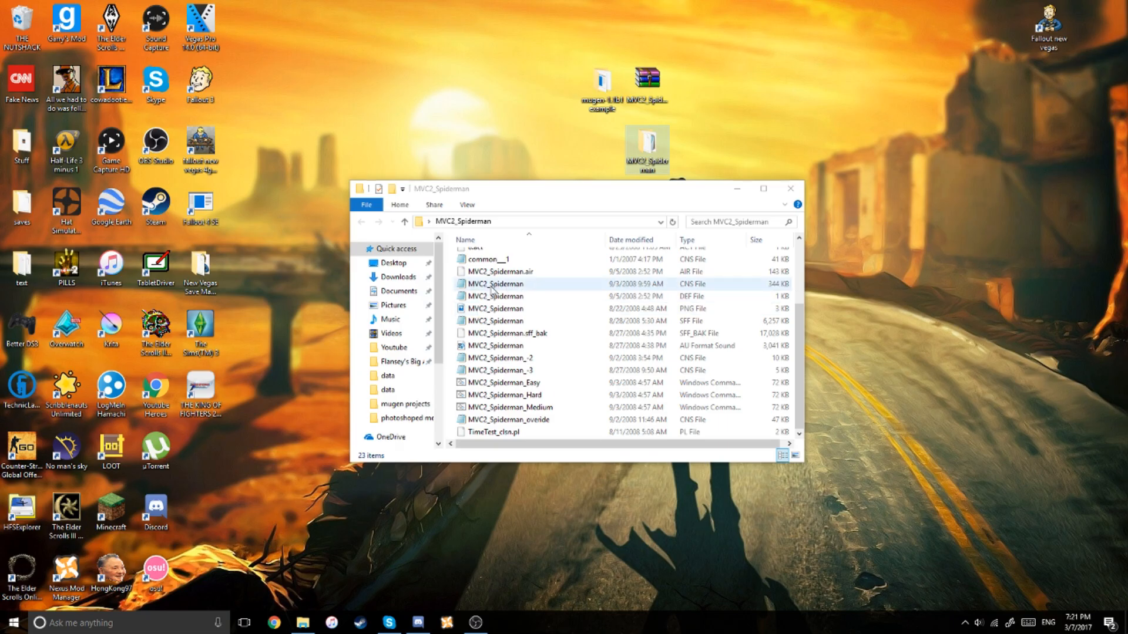
left_click(496, 296)
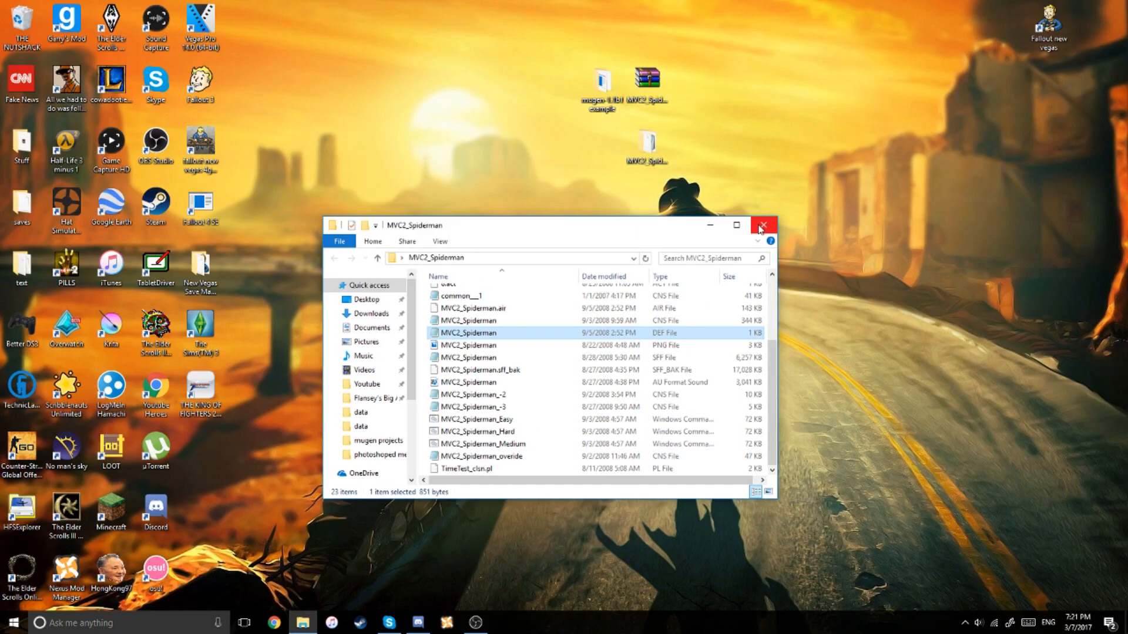
left_click(761, 226)
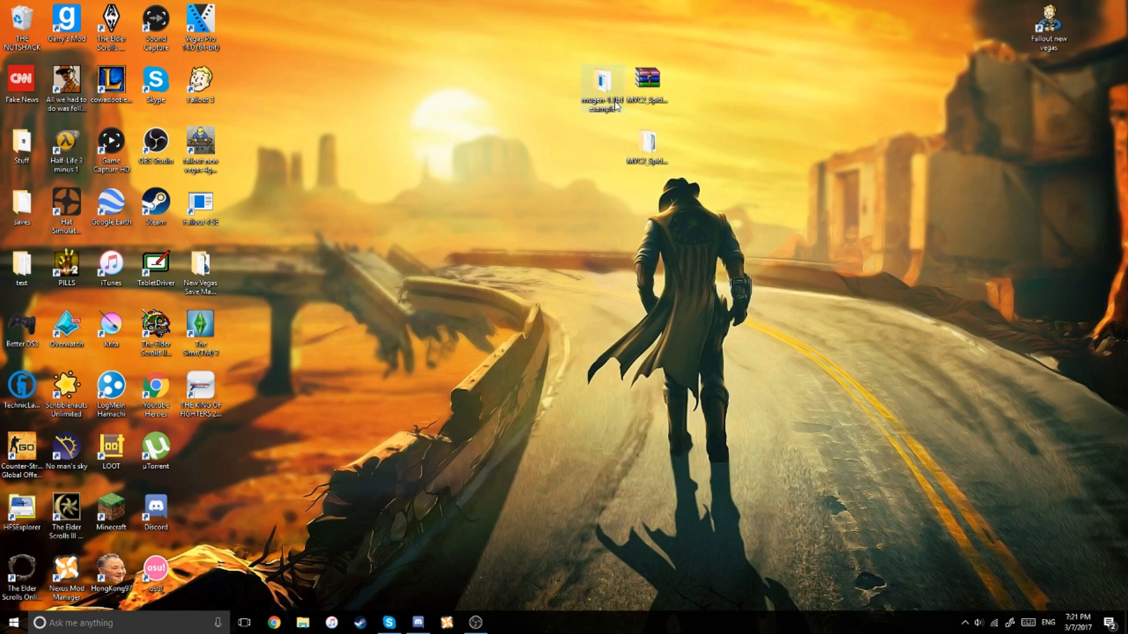
- Move MVC2_Spiderman into mugen-1.1b1 example\chars, copy its name, and go back up
double_click(602, 81)
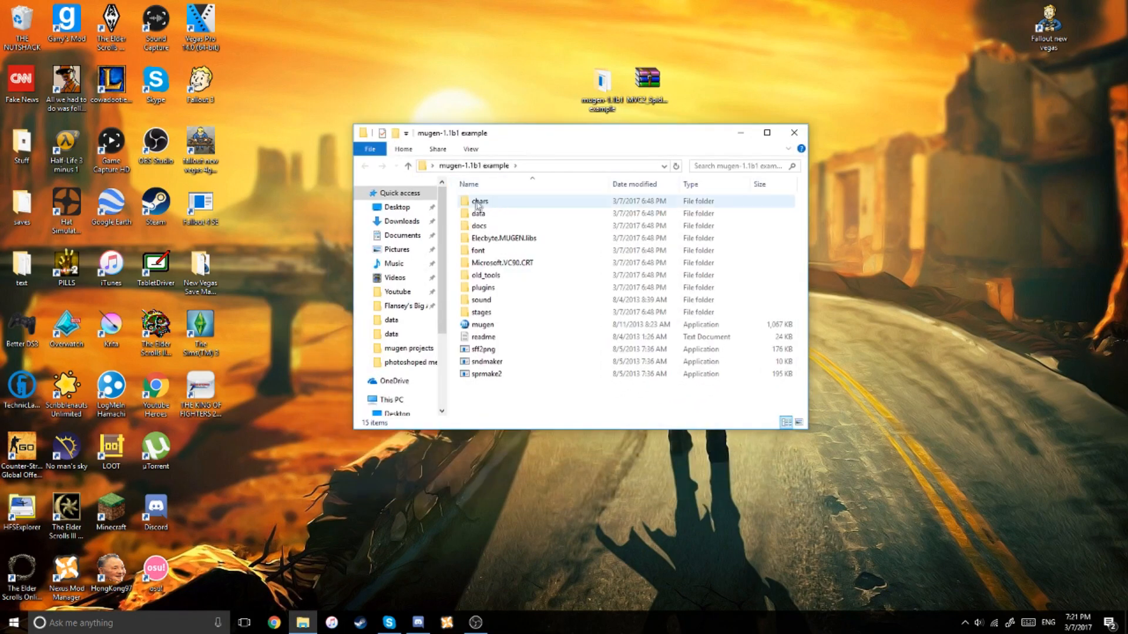
double_click(479, 201)
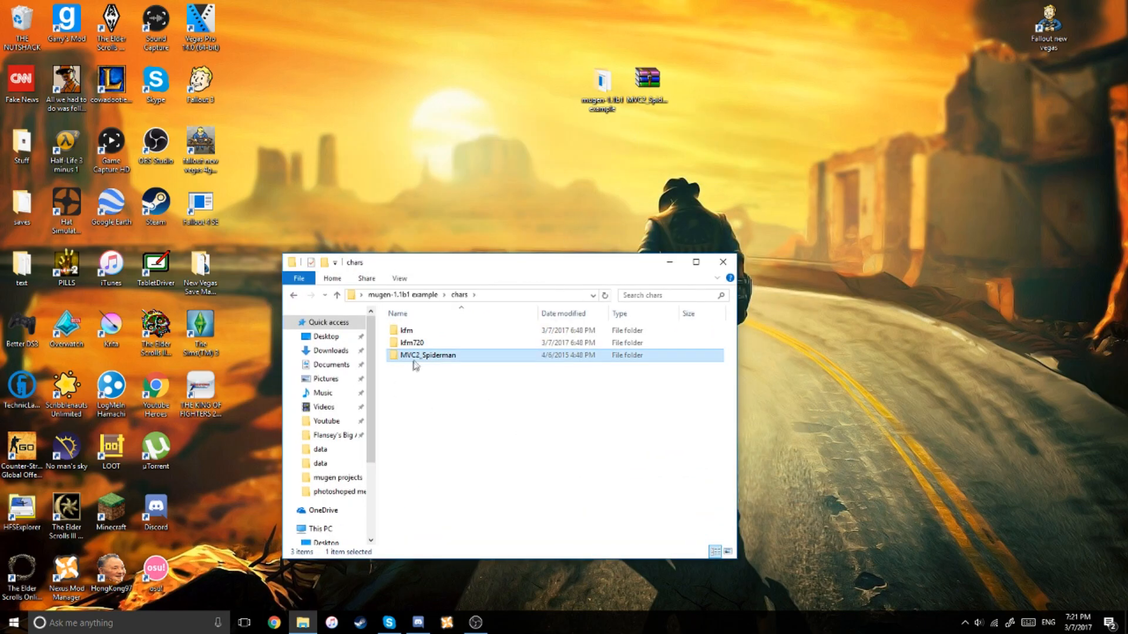
right_click(427, 354)
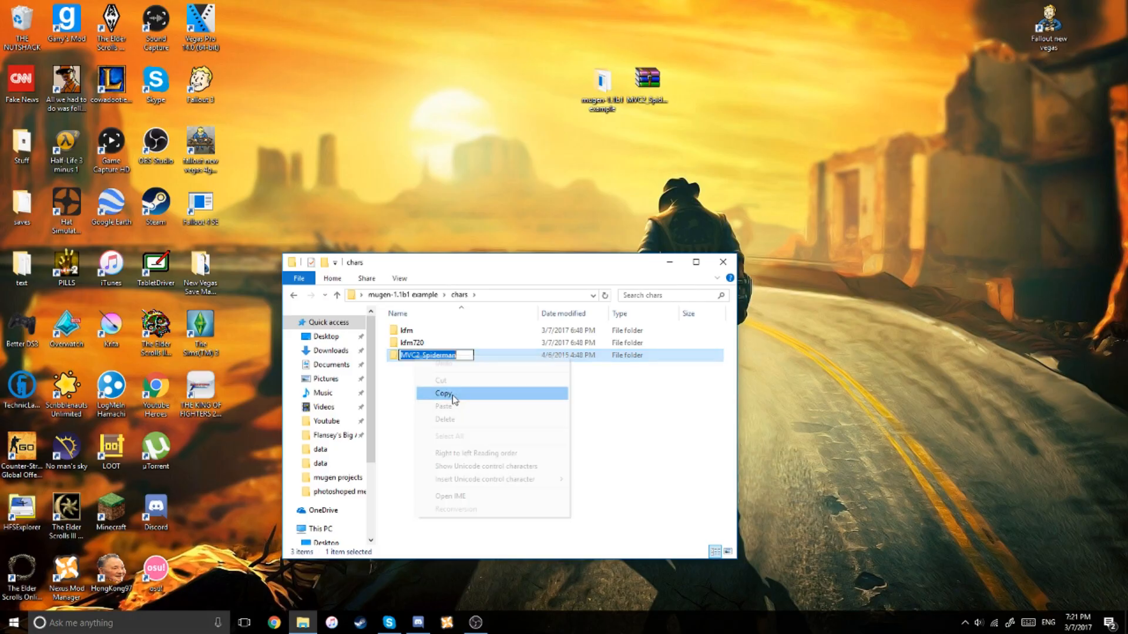
double_click(428, 355)
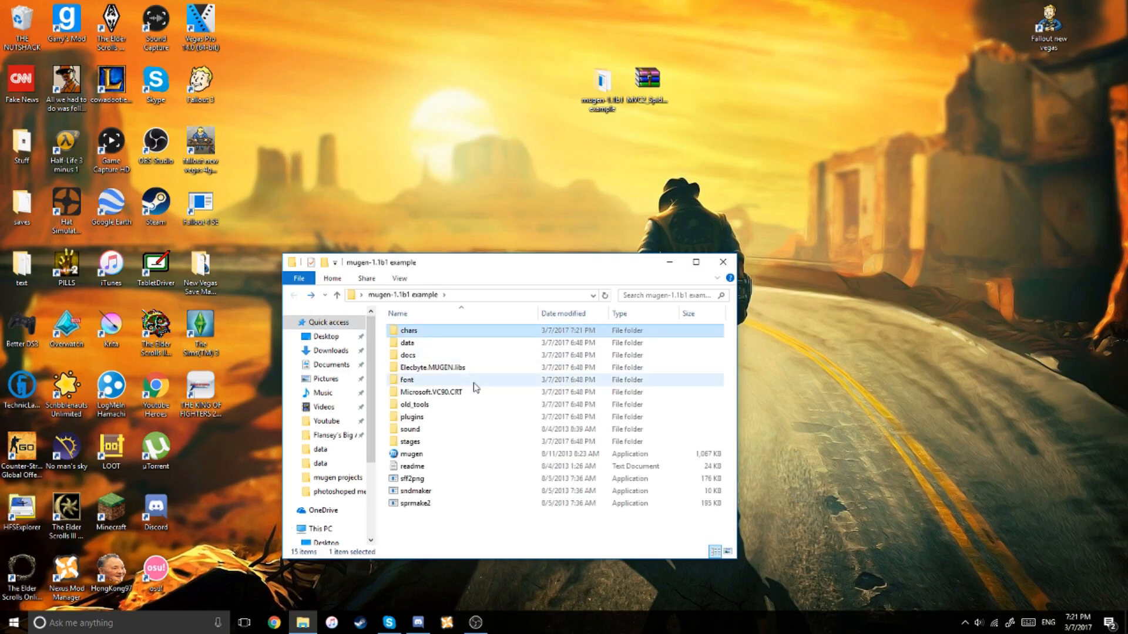
- Locate select.def inside MUGEN's data folder
double_click(407, 342)
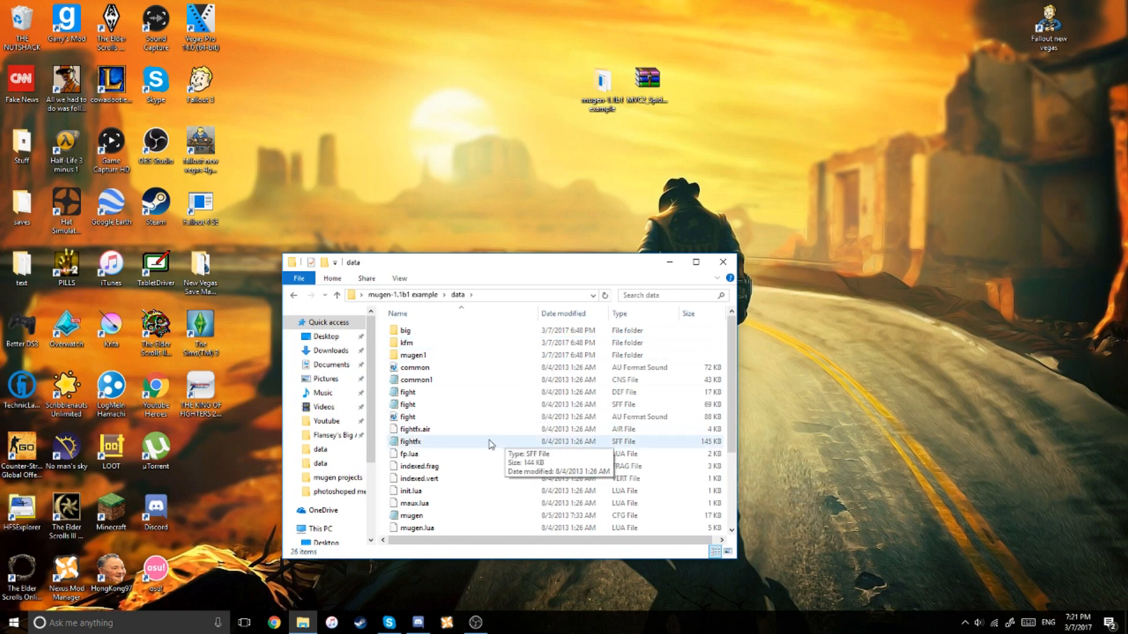
scroll("down", 3)
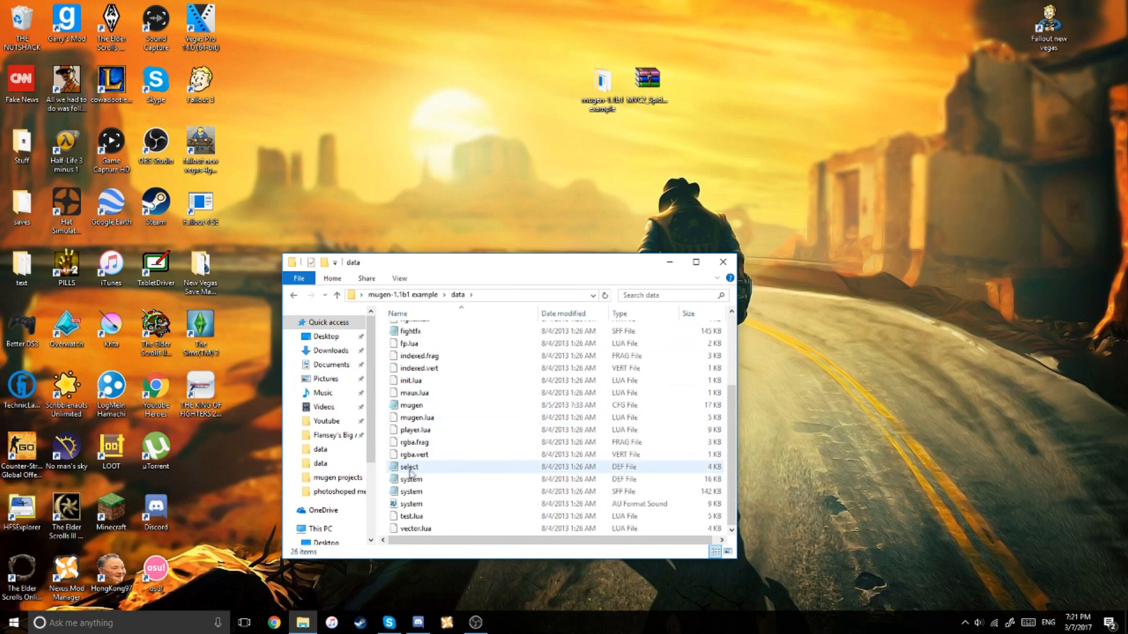
left_click(409, 467)
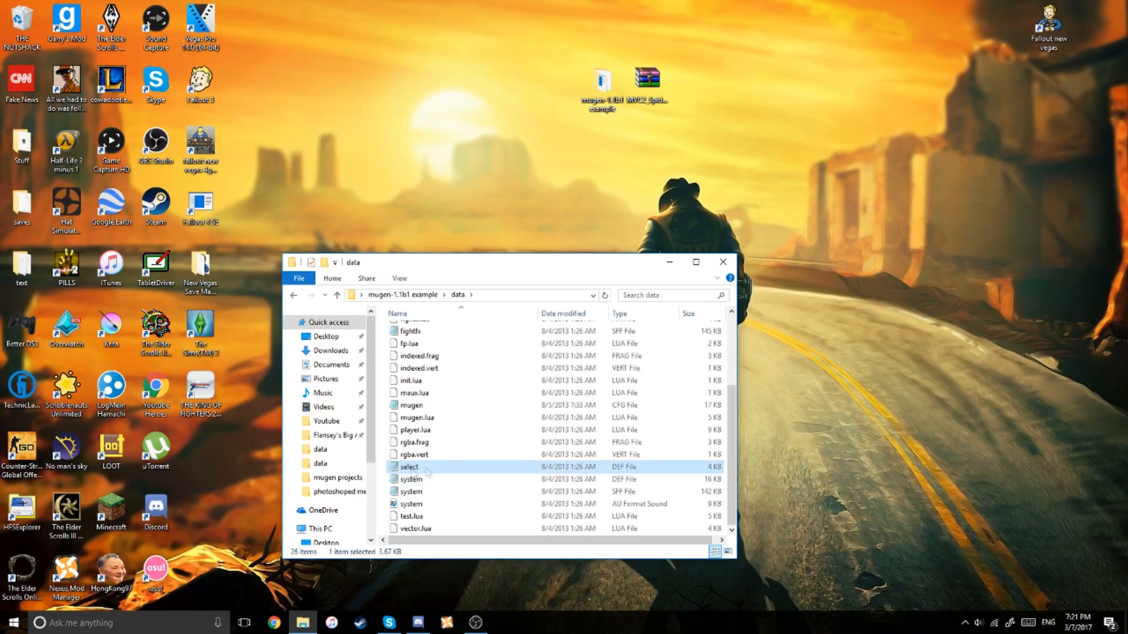
- Add MVC2_Spiderman on a new line under kfm720 in select.def and save it
double_click(408, 466)
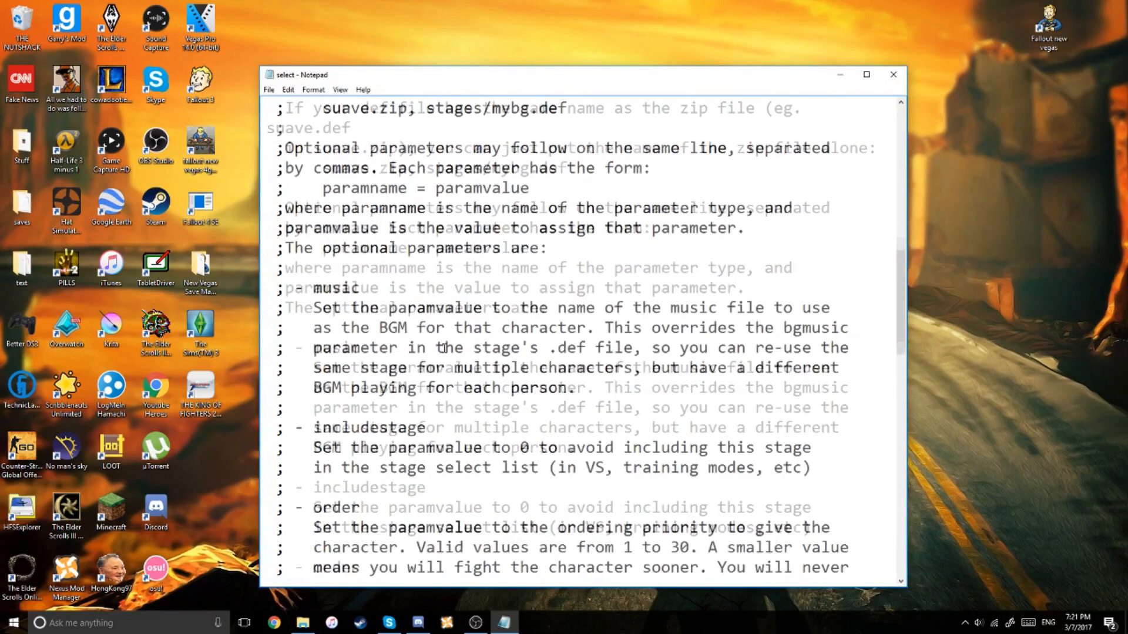
scroll("down", 3)
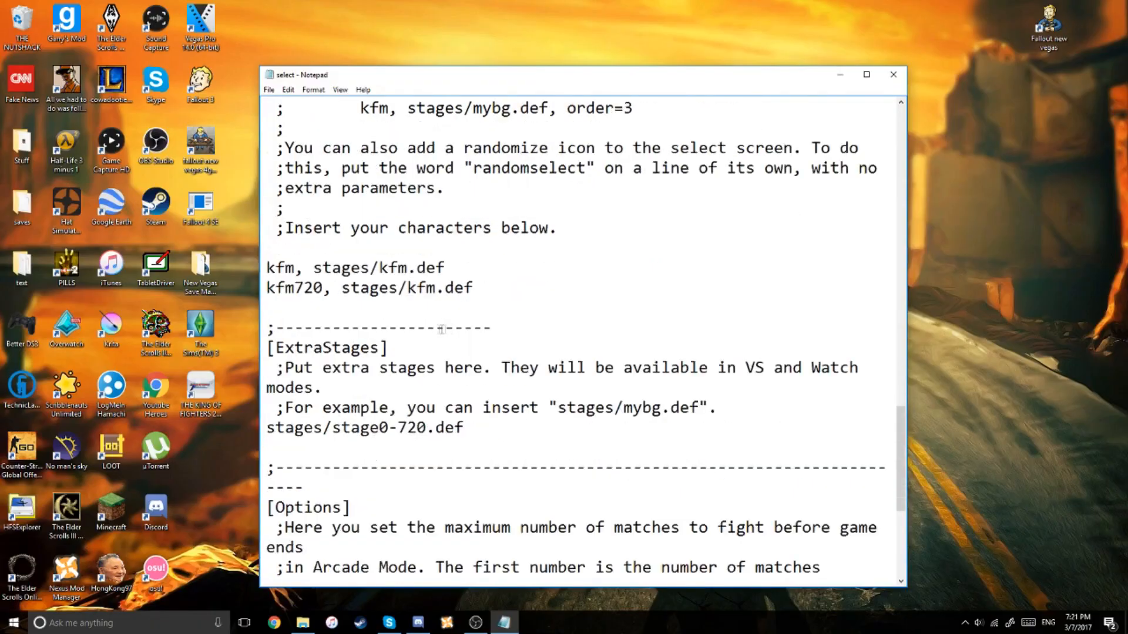
scroll("up", 3)
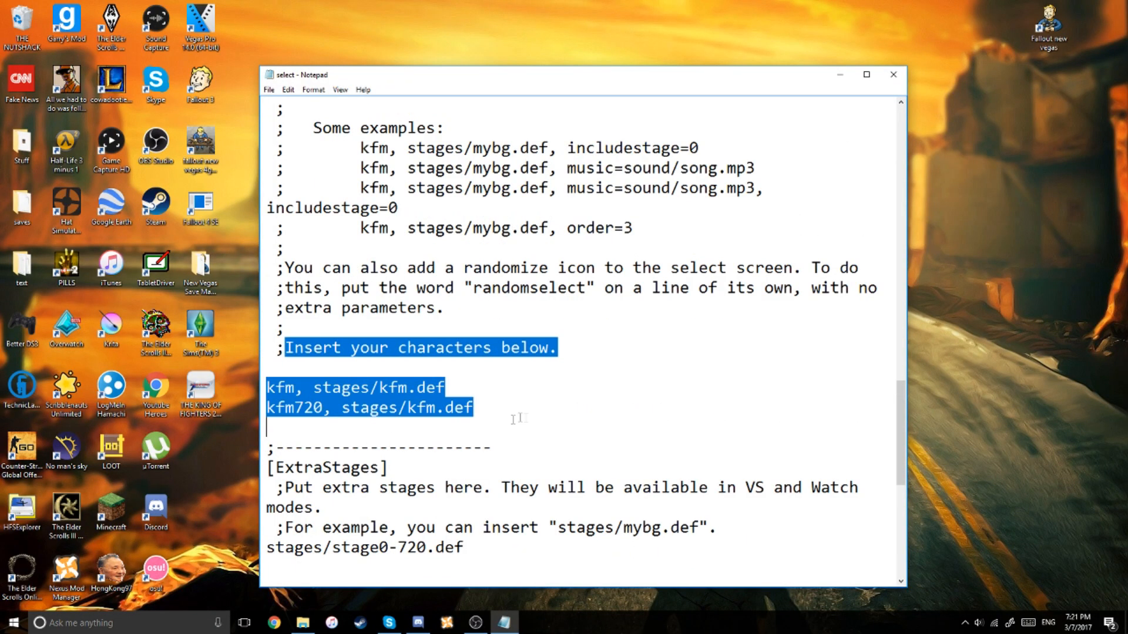
left_click(511, 427)
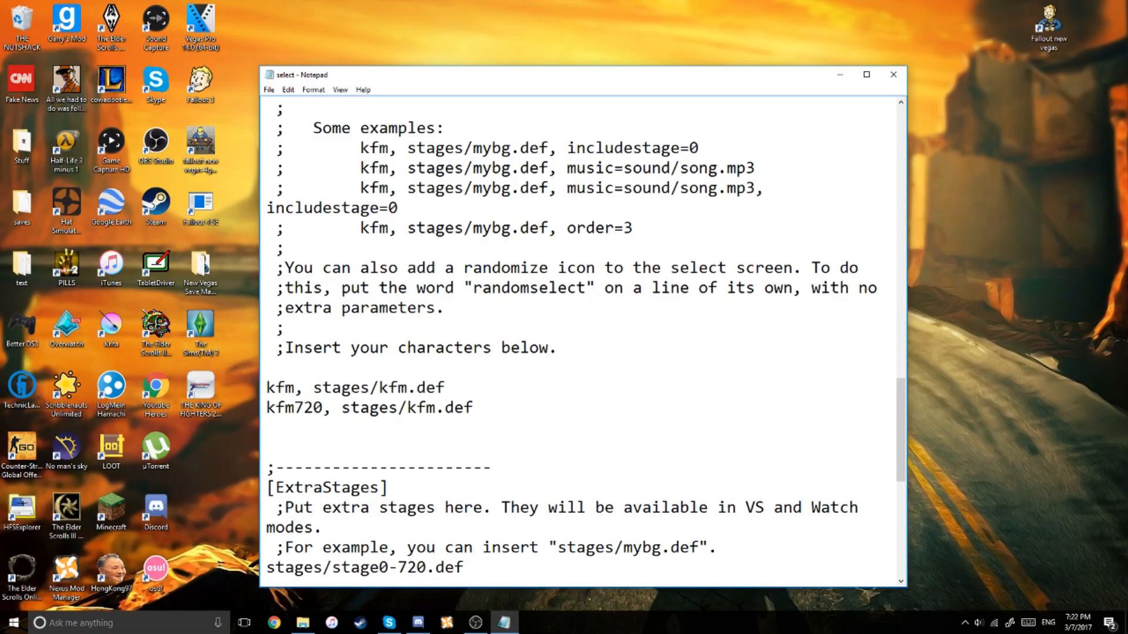
type("MVC2_Spiderman")
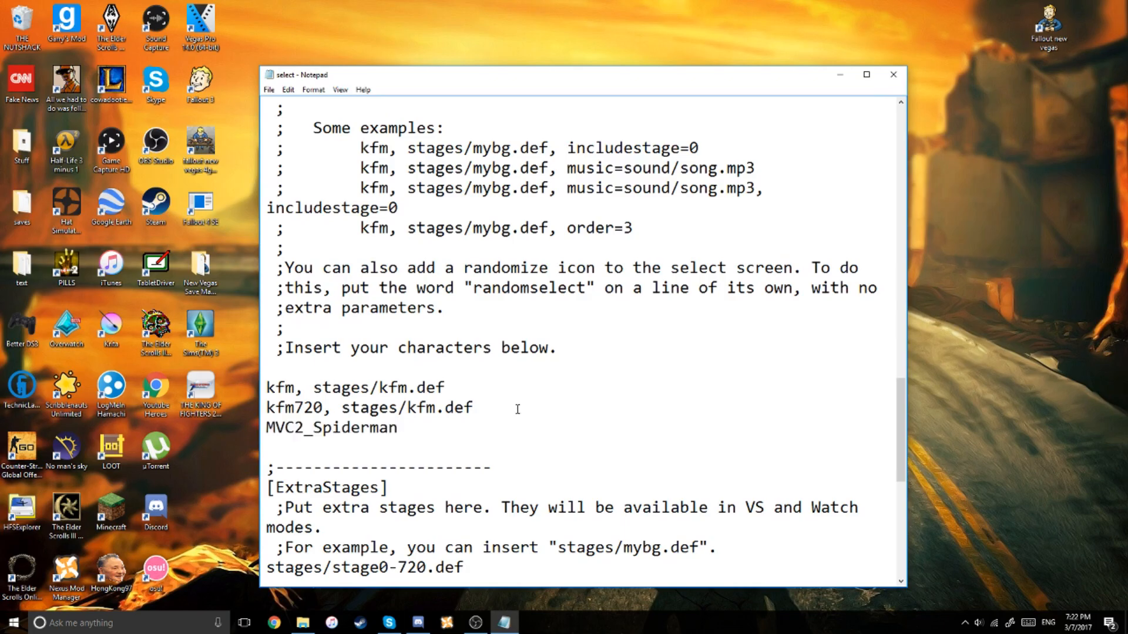
left_click(268, 90)
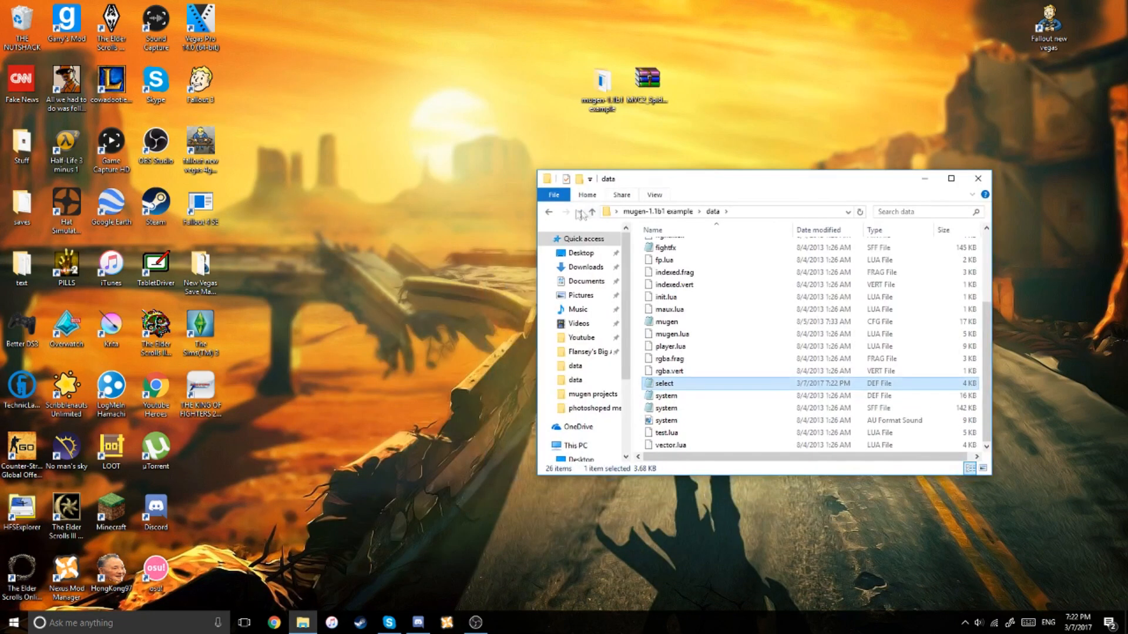
- Launch mugen.exe from the main MUGEN folder
left_click(591, 211)
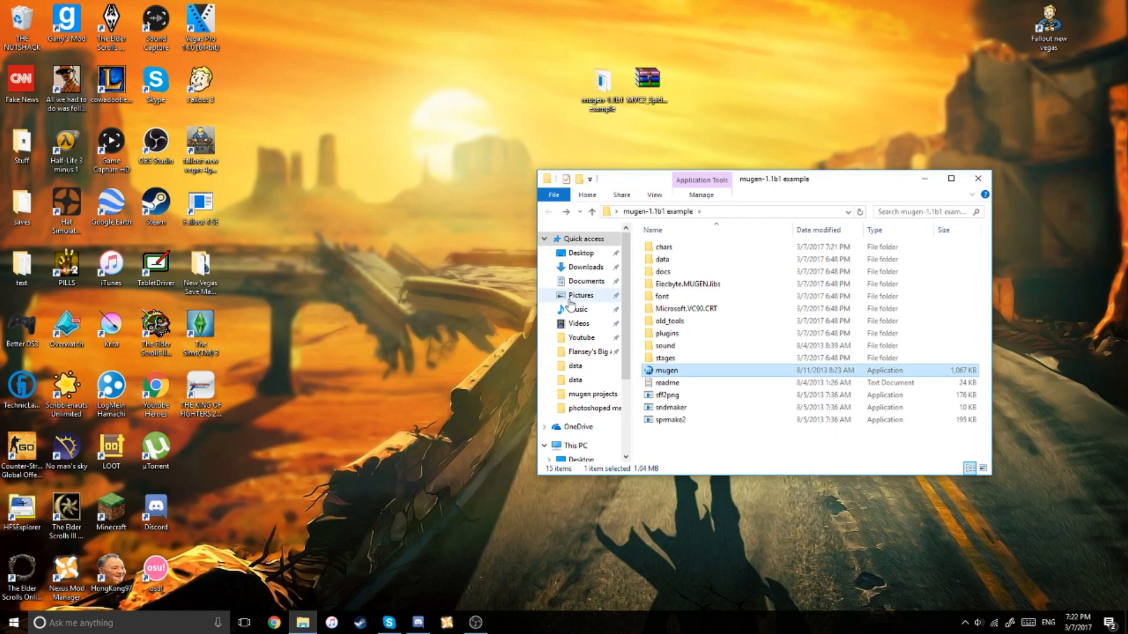
double_click(663, 370)
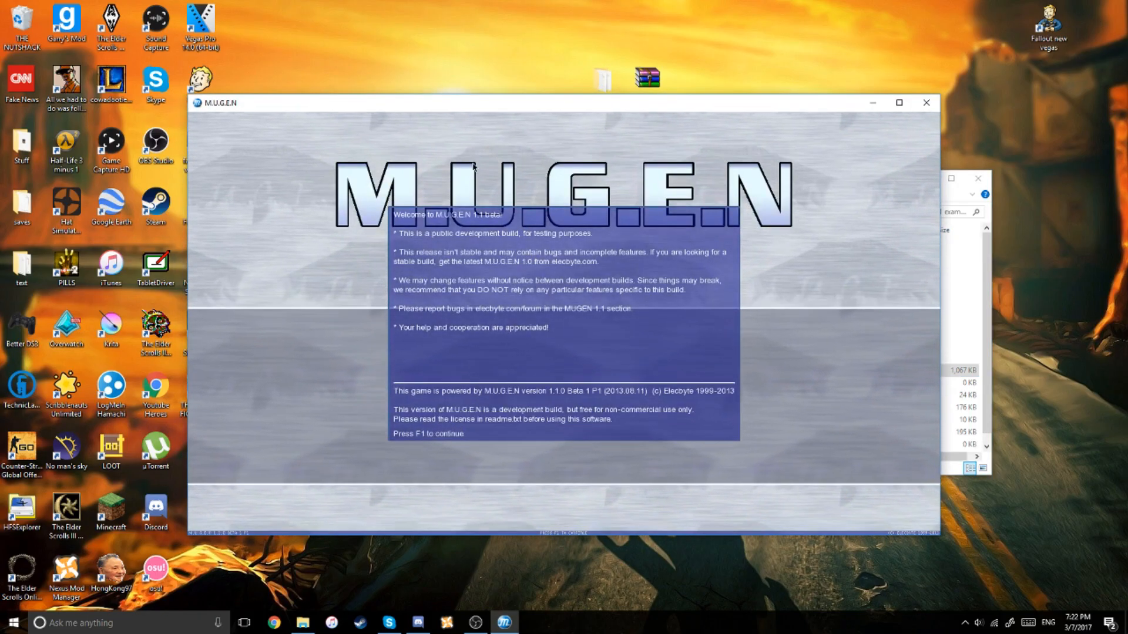
- Reach the arcade select screen showing the Spiderman portrait, then close MUGEN
key("f1")
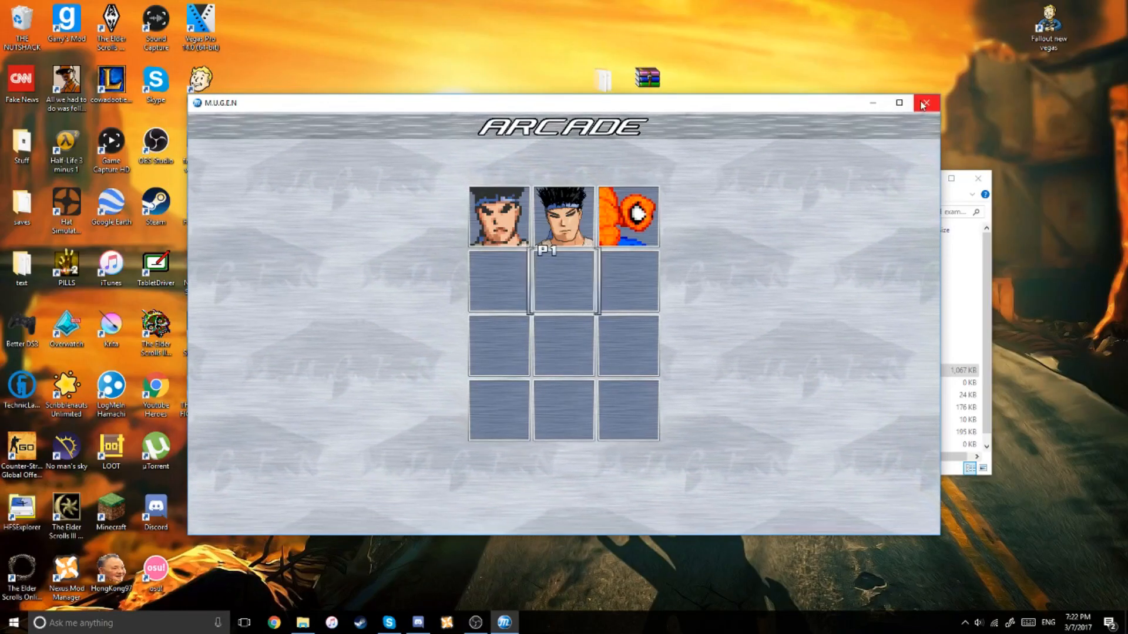
left_click(927, 103)
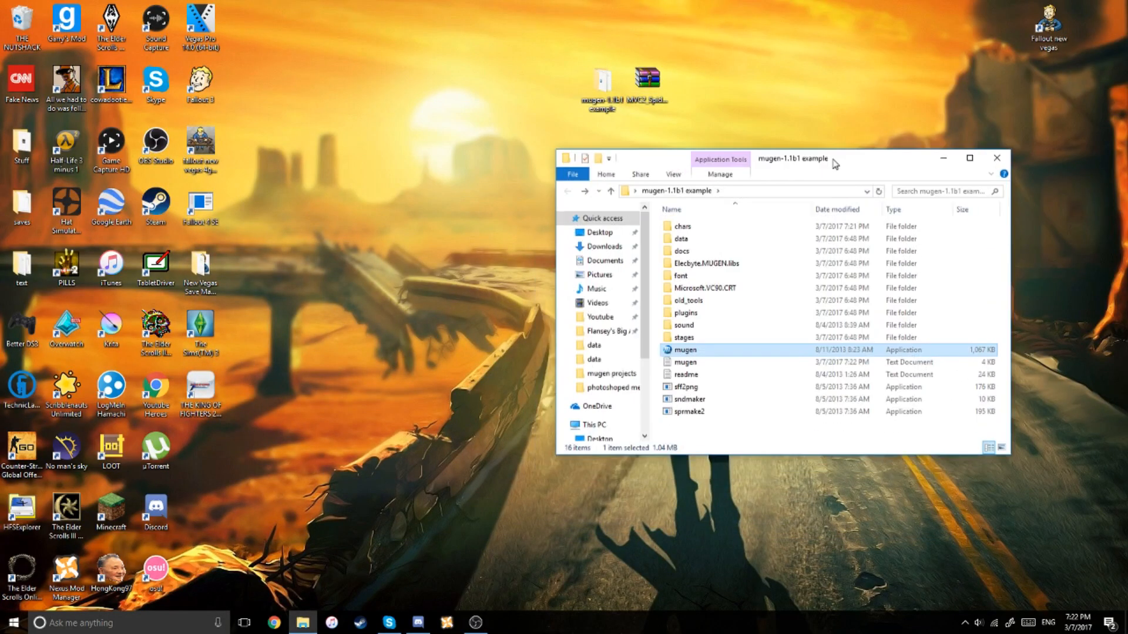